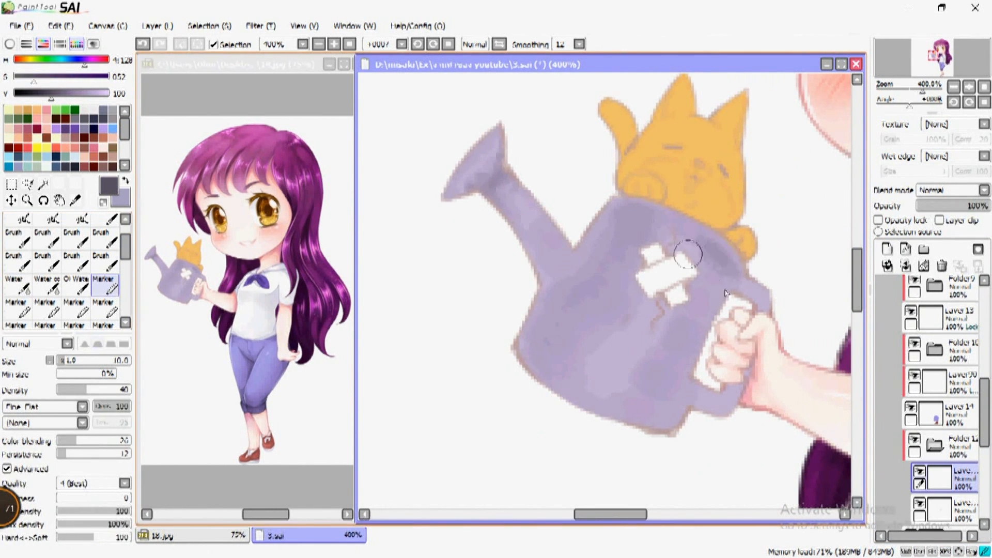
Paint darker lavender shadows onto the watering can body with the Water and Pen brushes.
{"action": "left_click", "coordinate": [45, 282]}
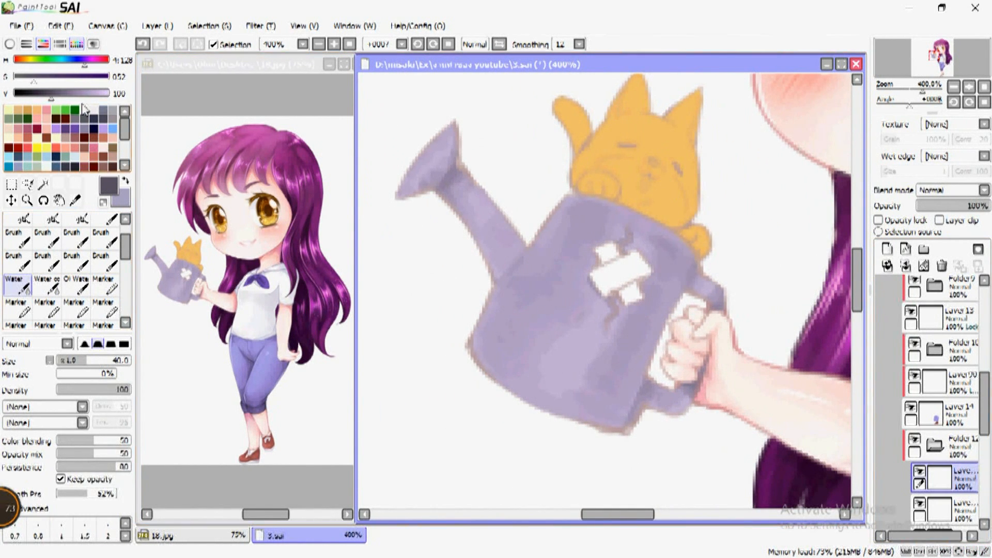
{"action": "left_click", "coordinate": [103, 281]}
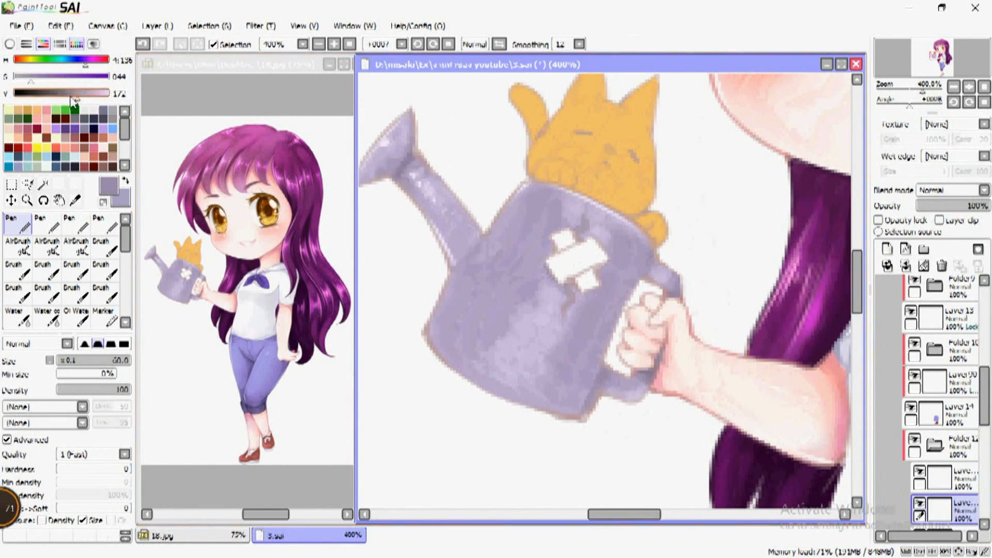
Lower the Value slider and paint deeper shadows on the can's lower body, handle and spout.
{"action": "left_click", "coordinate": [952, 190]}
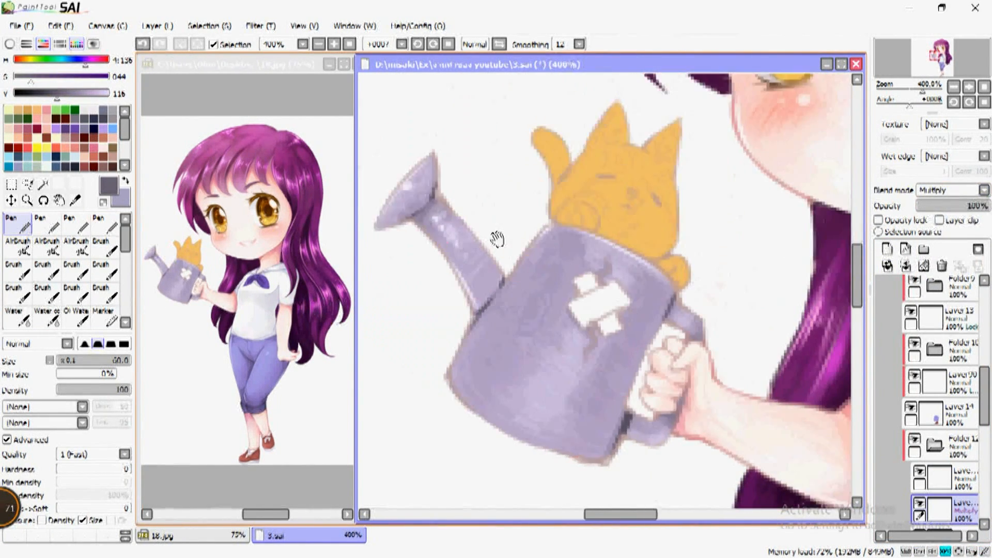
{"action": "left_click", "coordinate": [14, 315]}
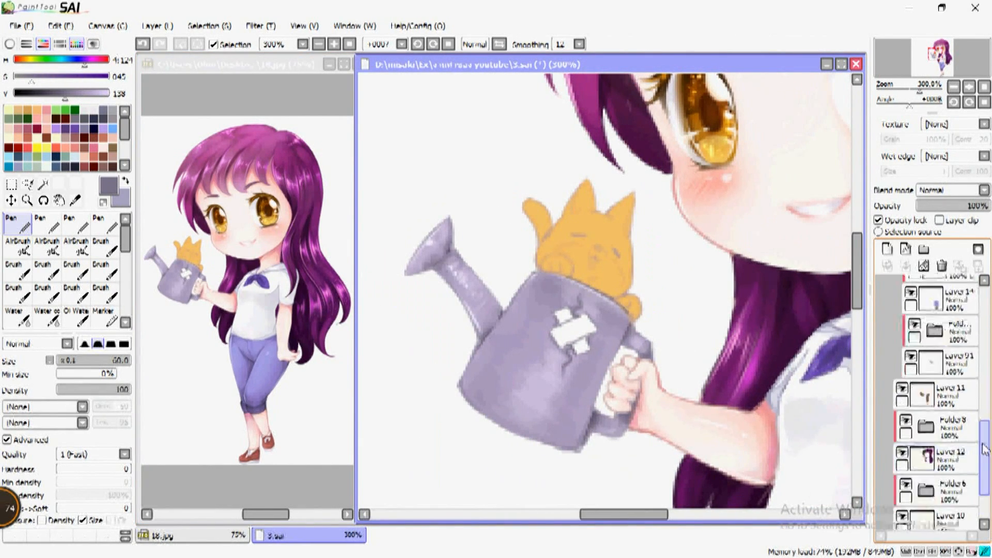
Scroll the canvas view toward the cat sitting in the watering can.
{"action": "scroll", "scroll_direction": "down", "scroll_amount": 3}
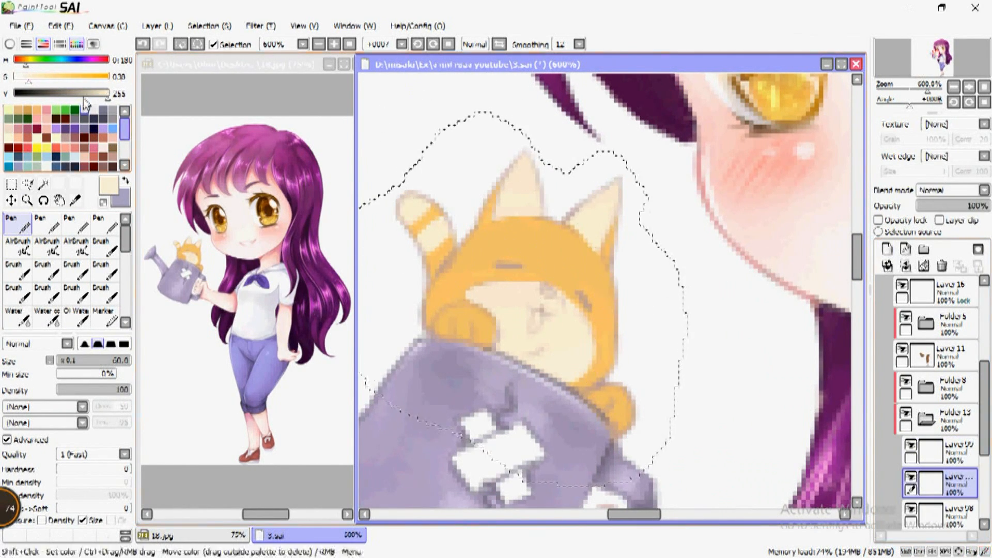
Shade the cat's fur orange with the Marker, paint its face cream, and pick pink for the mouth.
{"action": "left_click", "coordinate": [103, 313]}
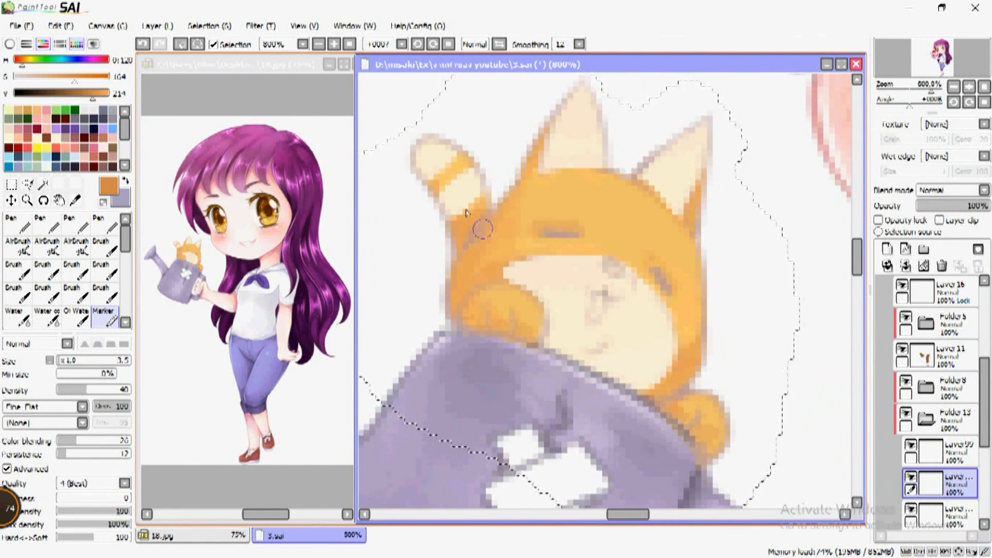
{"action": "left_click", "coordinate": [11, 221]}
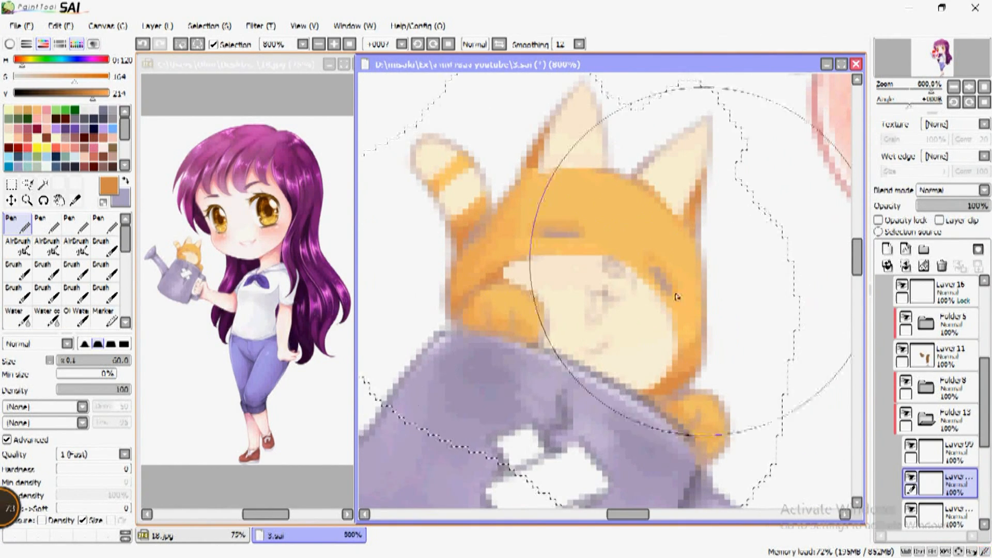
{"action": "left_click", "coordinate": [103, 311]}
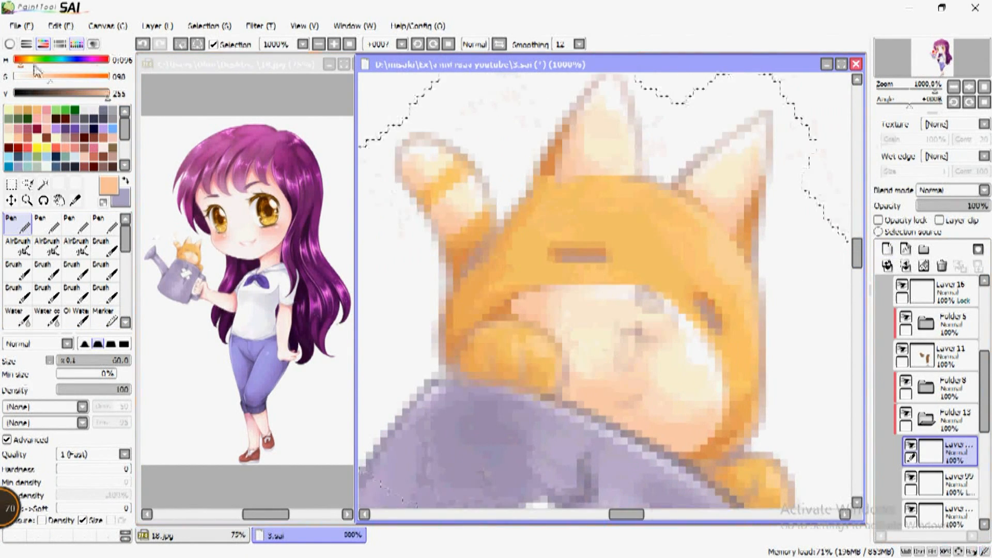
{"action": "left_click", "coordinate": [629, 321]}
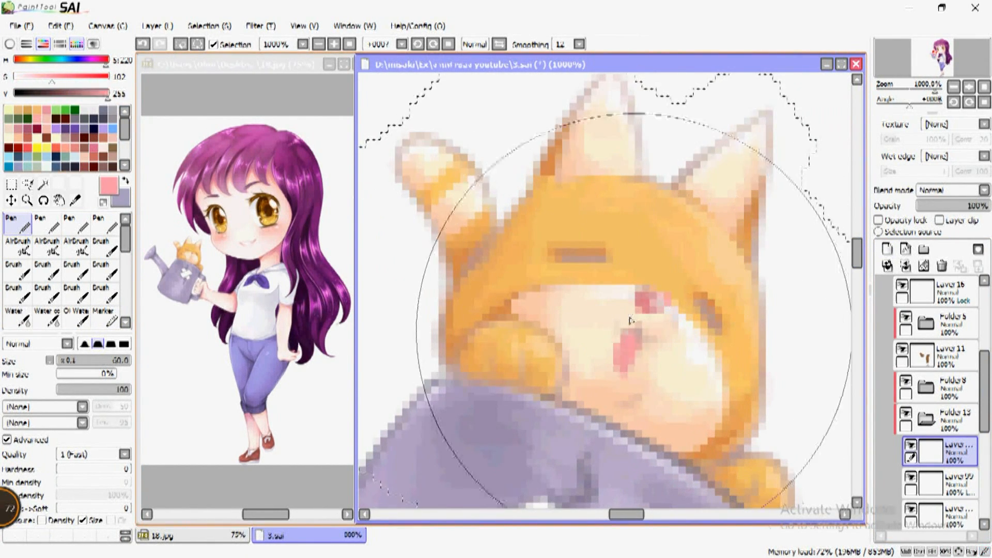